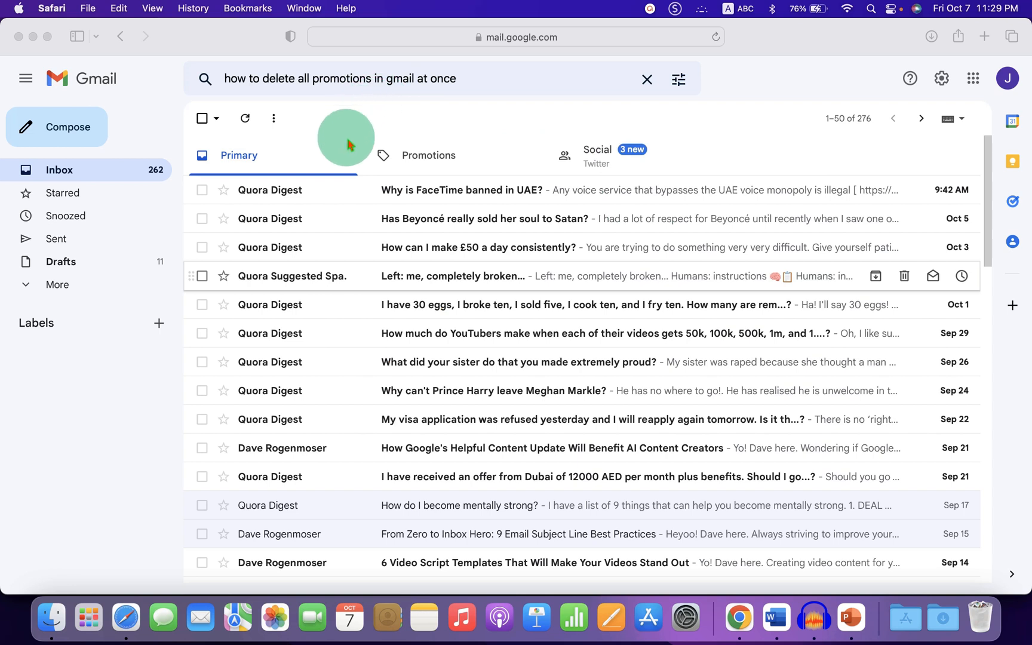
pyautogui.moveTo(384, 164)
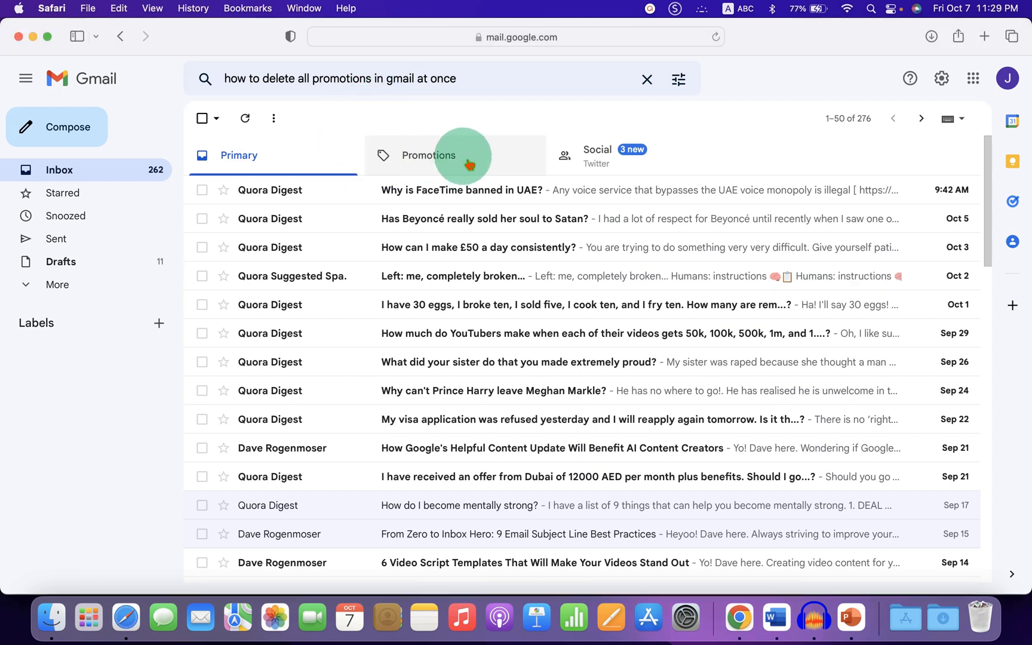
# Switch the inbox to the Promotions category listing 378 conversations.
pyautogui.click(429, 155)
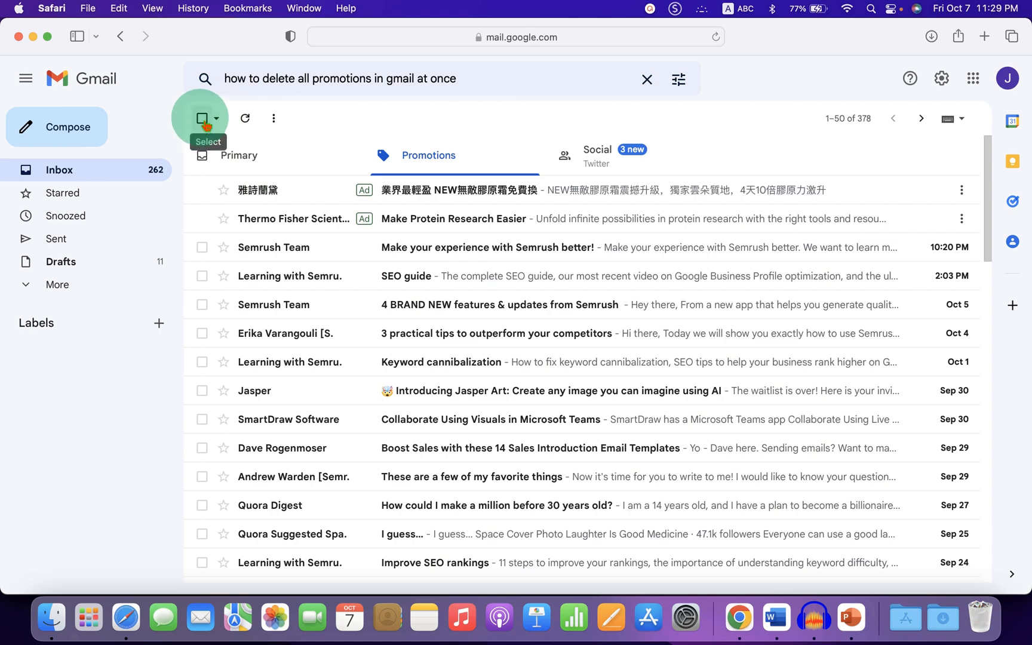
# Select all 52 promotion conversations on the current page via the toolbar checkbox.
pyautogui.click(200, 117)
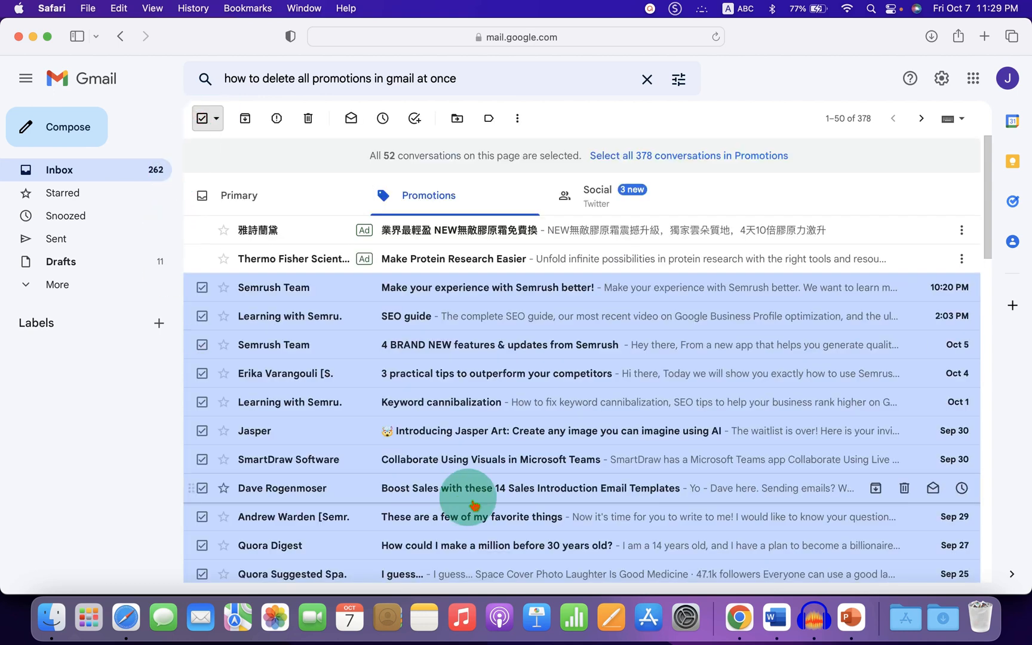
pyautogui.scroll(-3)
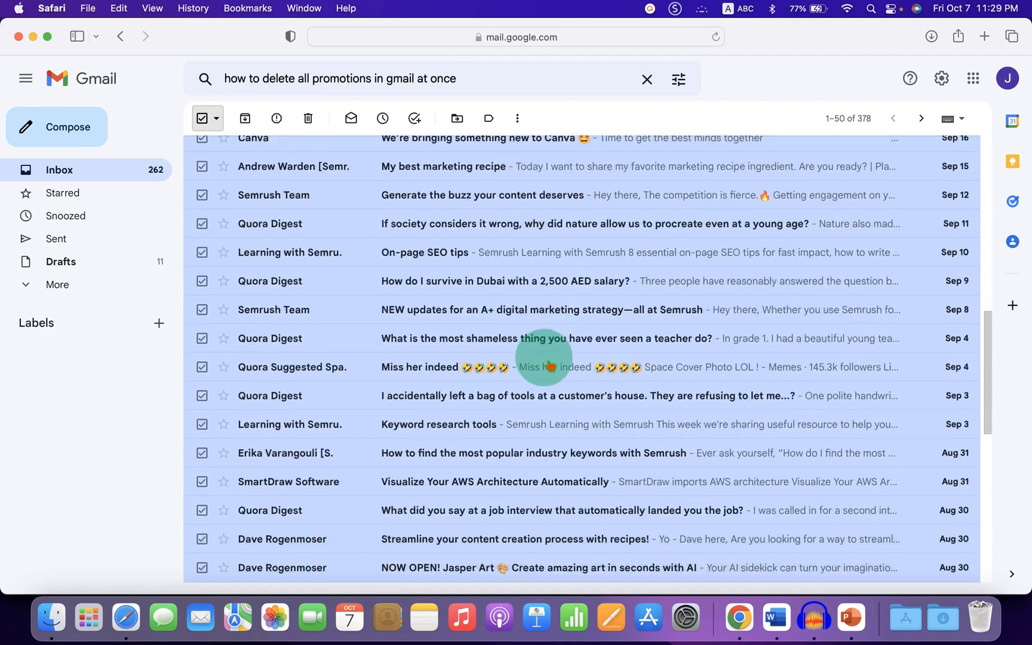
pyautogui.scroll(-3)
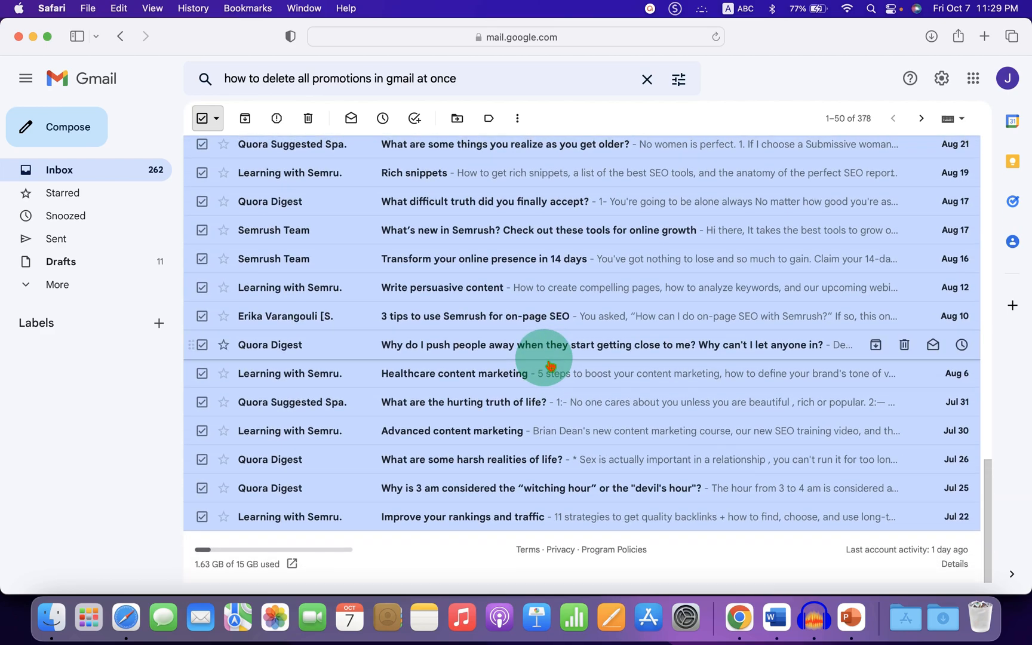
pyautogui.click(428, 196)
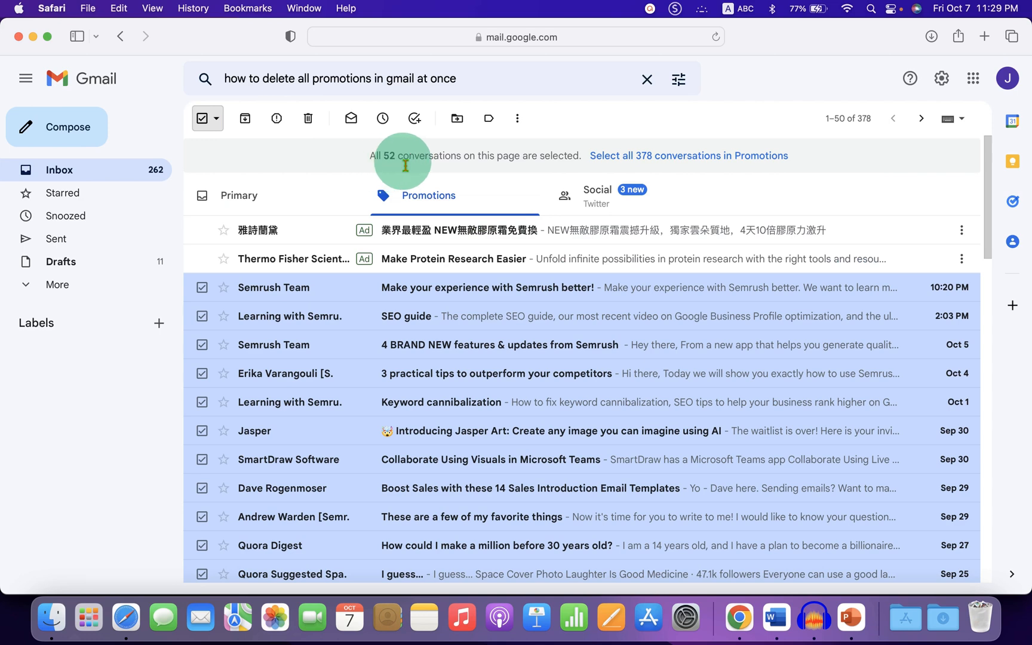
pyautogui.moveTo(651, 172)
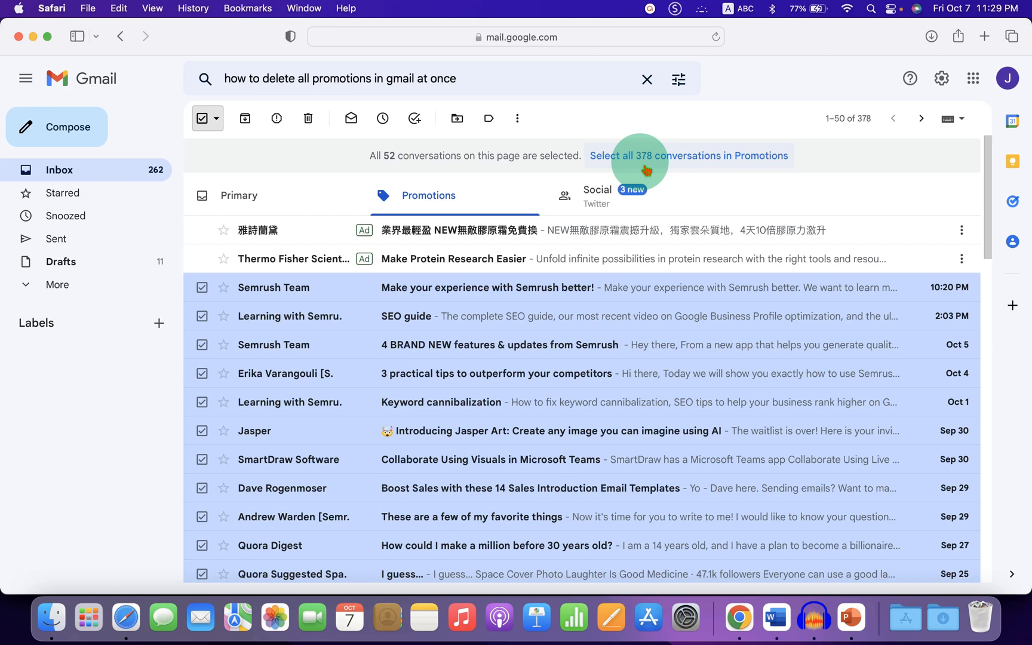
pyautogui.moveTo(561, 381)
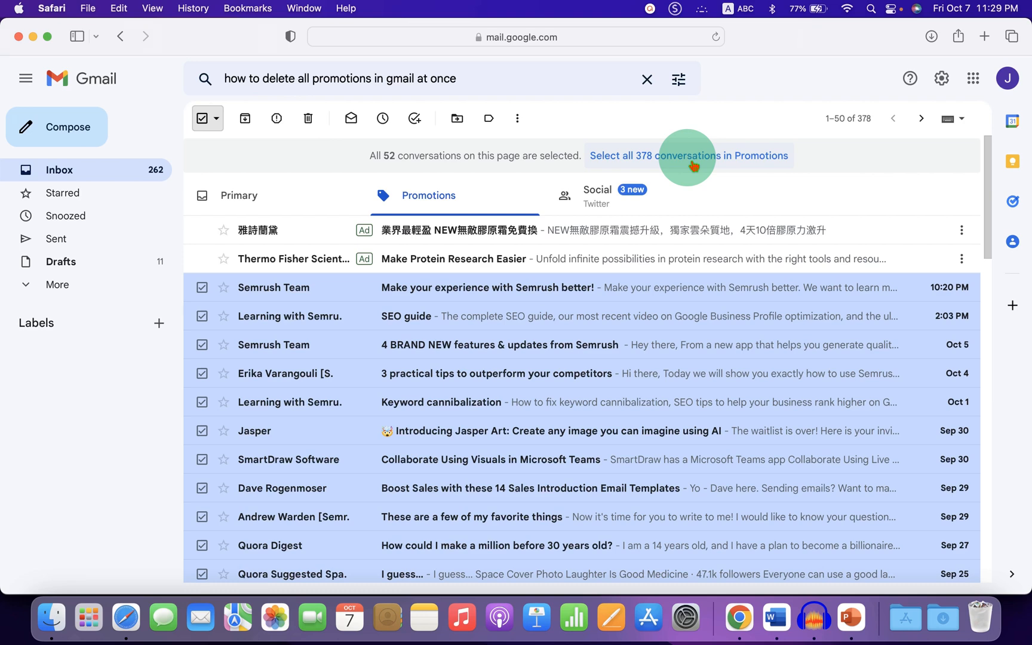
# Extend selection to all 378 Promotions conversations, delete them and confirm the bulk action.
pyautogui.click(689, 155)
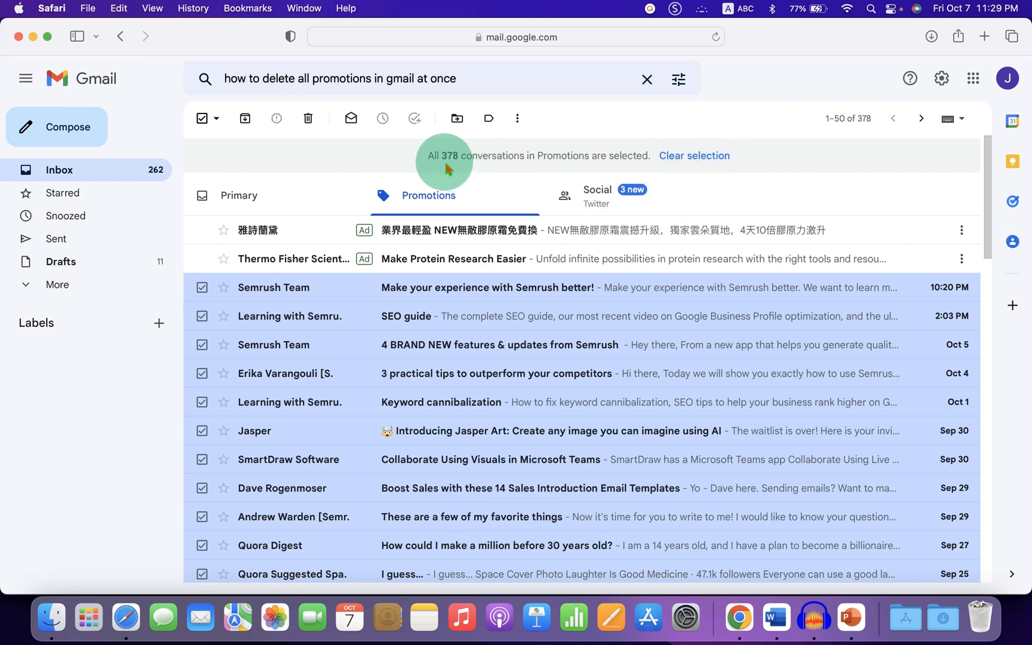
pyautogui.moveTo(431, 160)
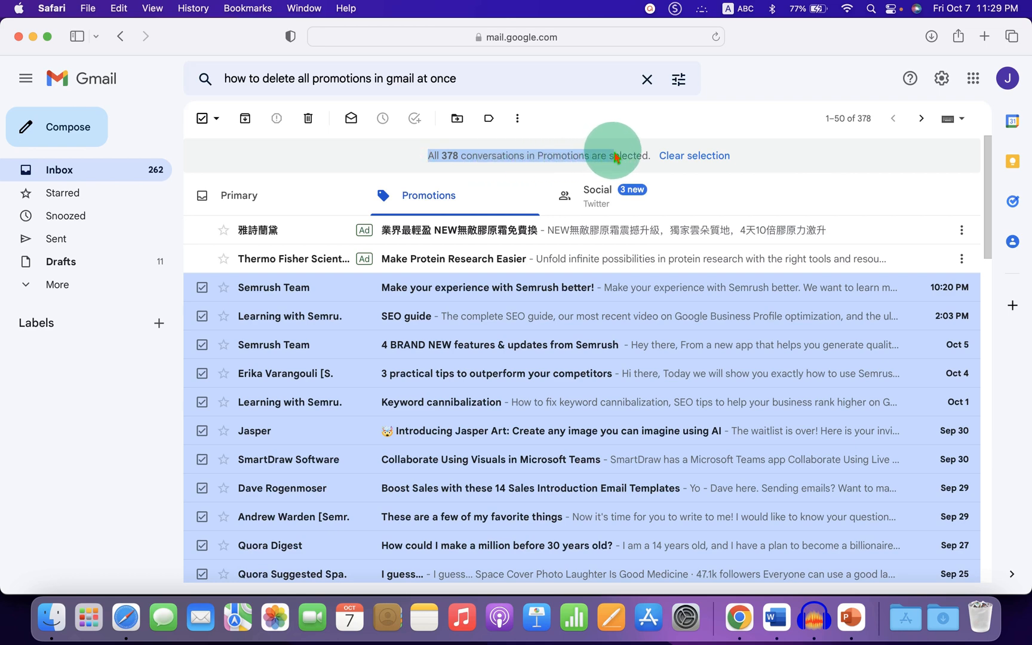
pyautogui.moveTo(616, 497)
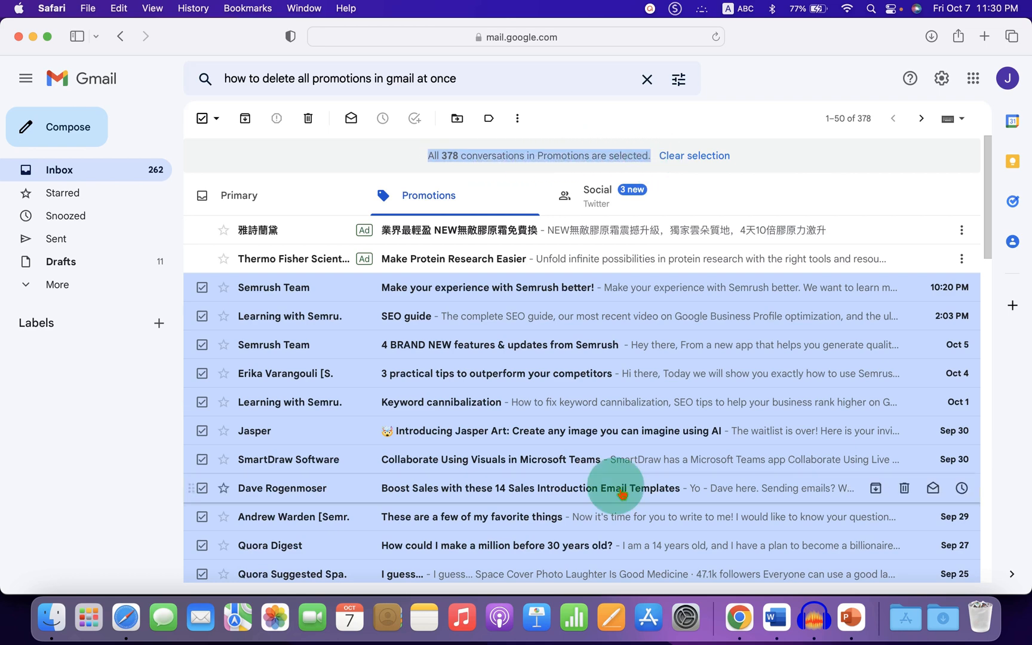
pyautogui.moveTo(469, 373)
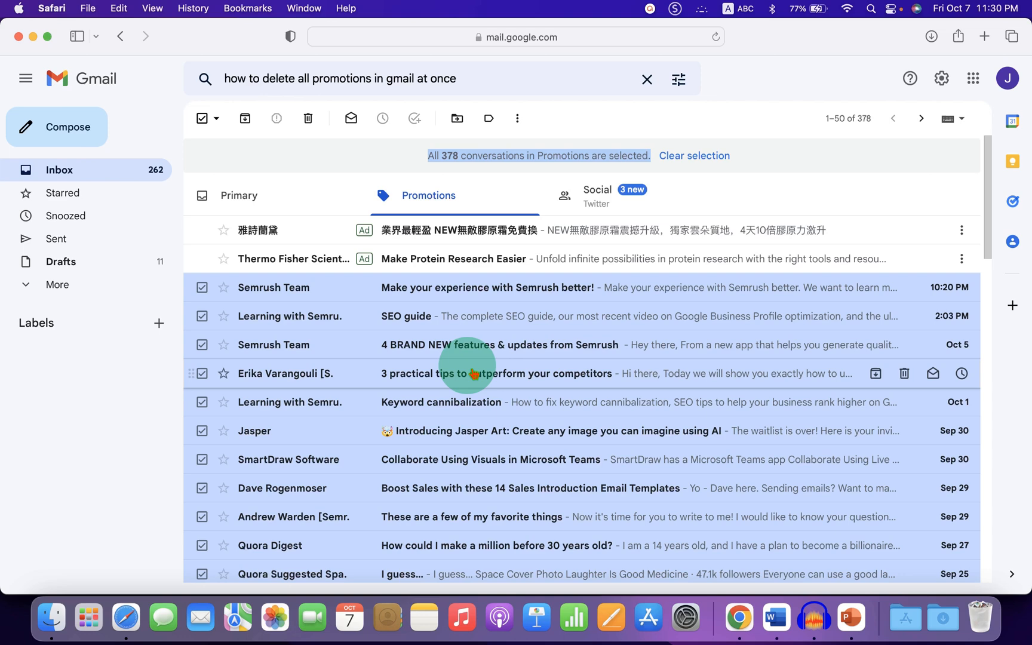
pyautogui.moveTo(308, 117)
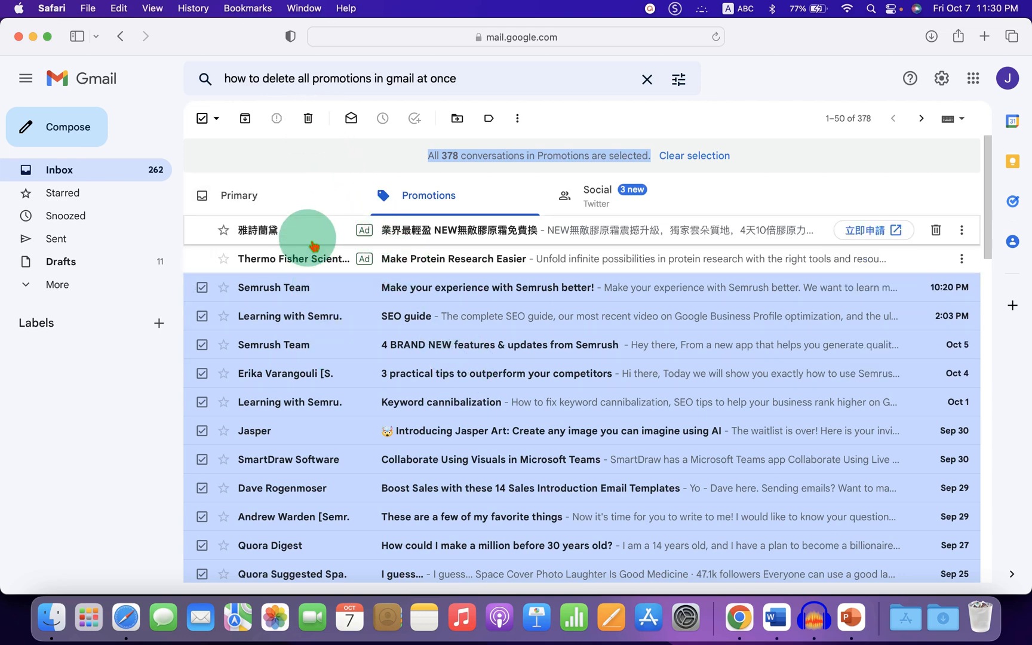
pyautogui.moveTo(308, 121)
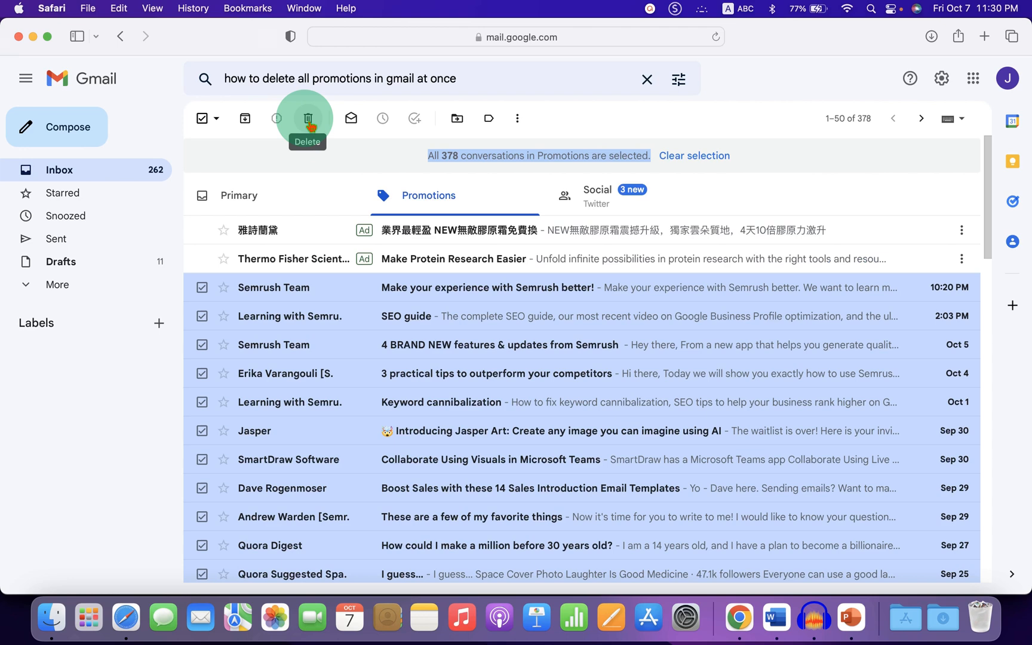
pyautogui.click(308, 117)
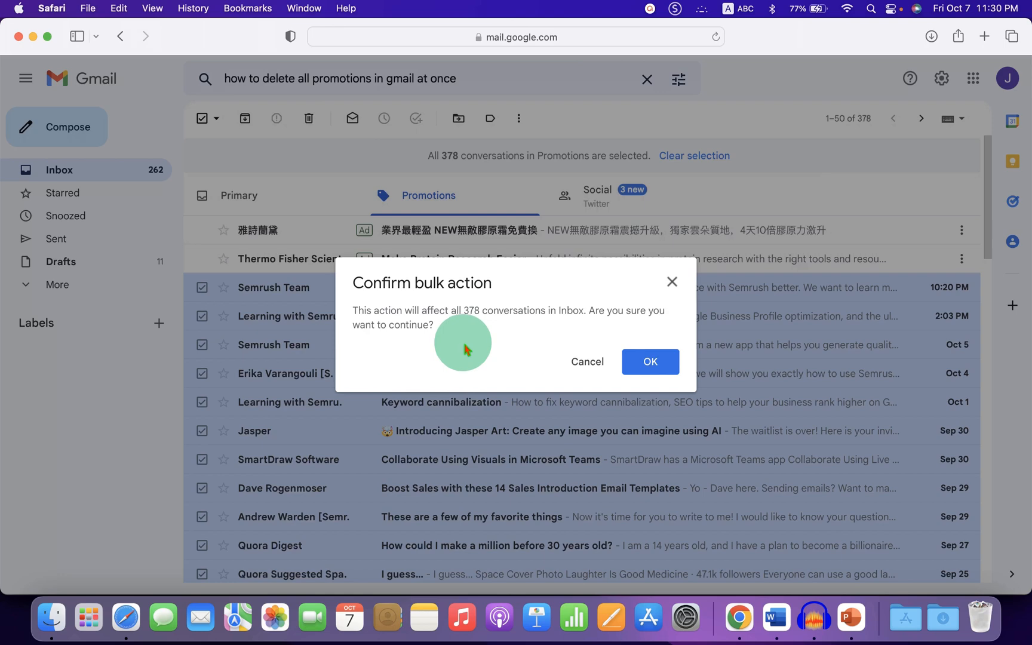
pyautogui.click(650, 362)
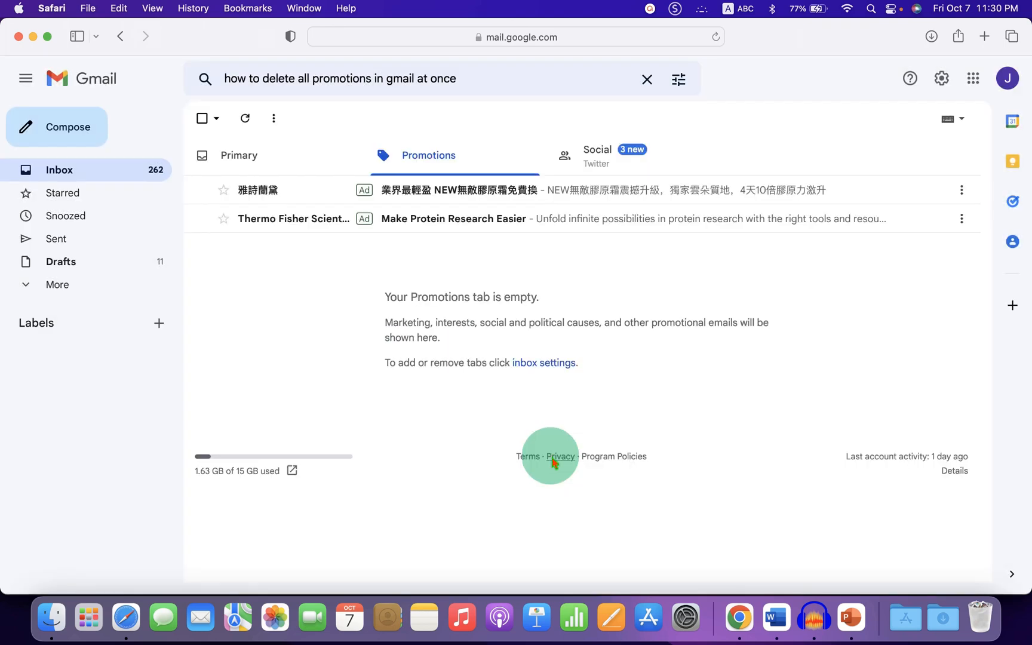